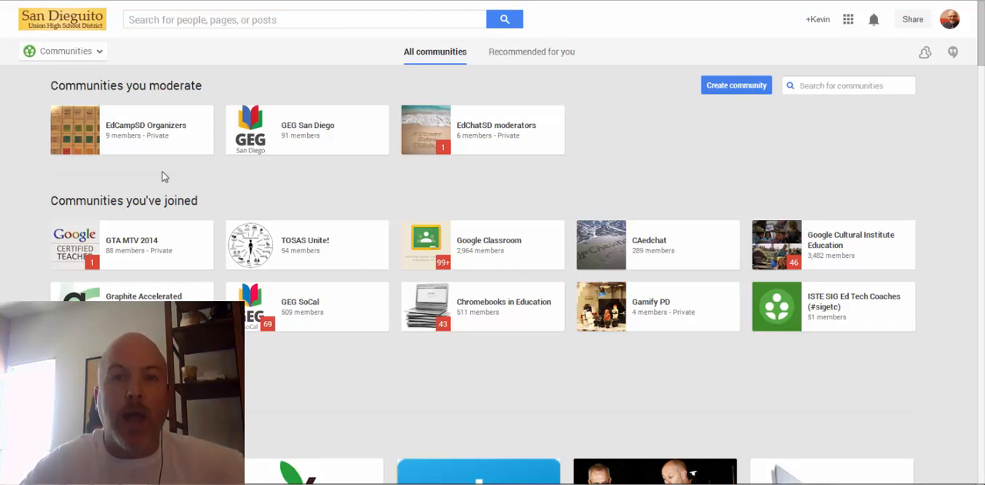
mouse_move(92, 140)
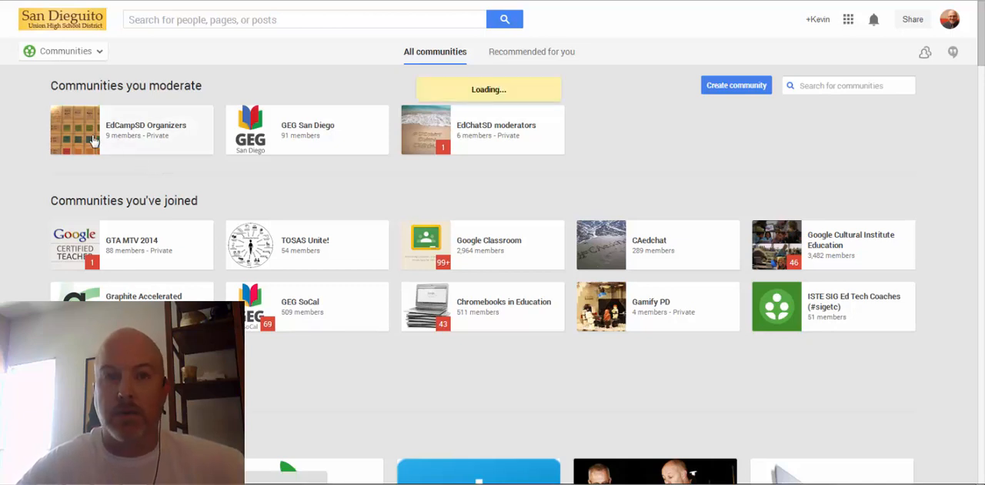
Step: Open the EdCampSD Organizers community from the moderated communities list
left_click(131, 129)
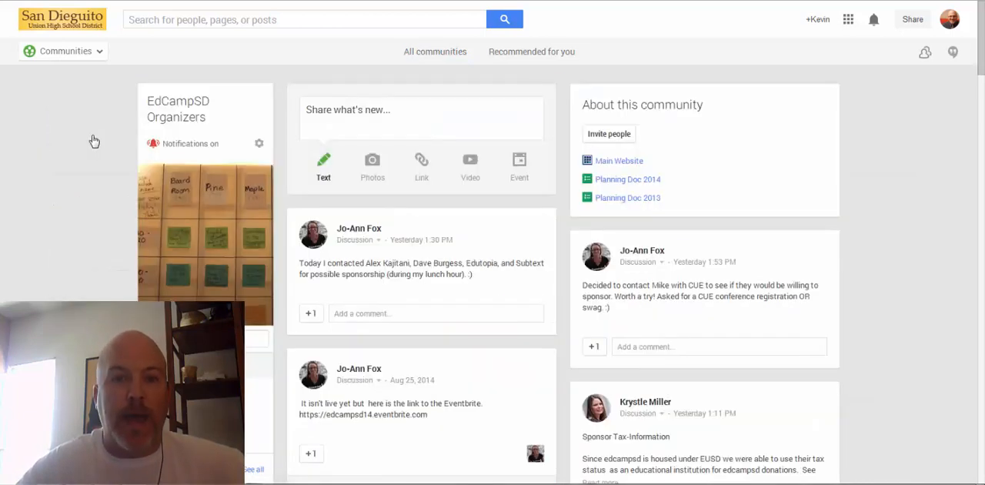
mouse_move(104, 170)
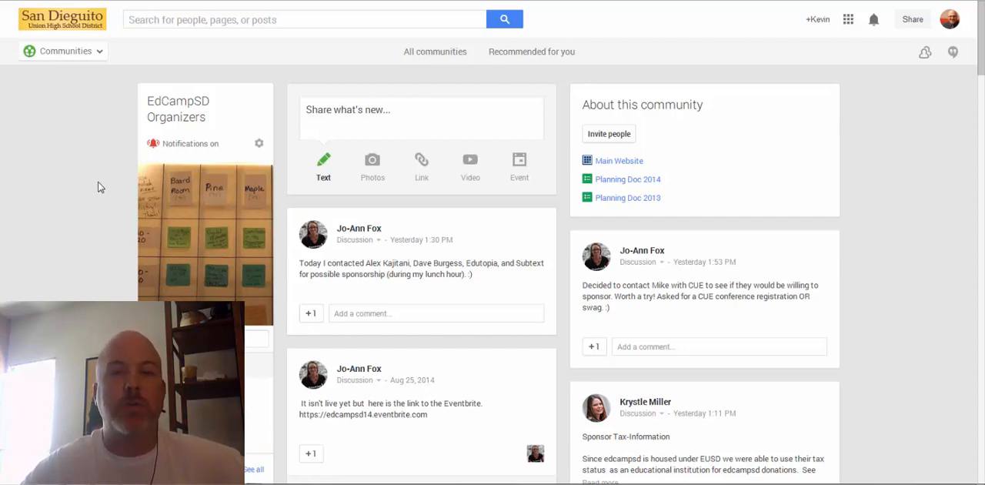
Step: Scroll the community feed past the sponsorship discussions down to the Food Trucks posts
scroll("down", 3)
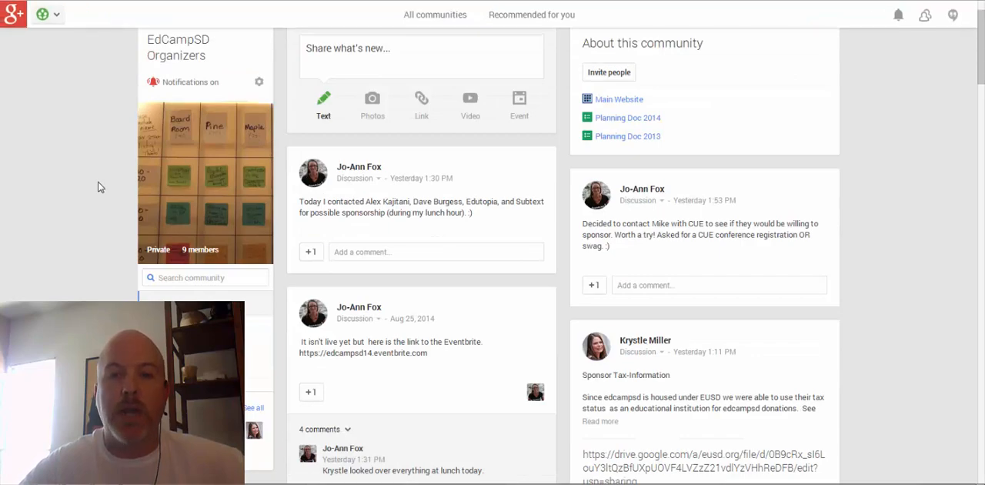
scroll("down", 3)
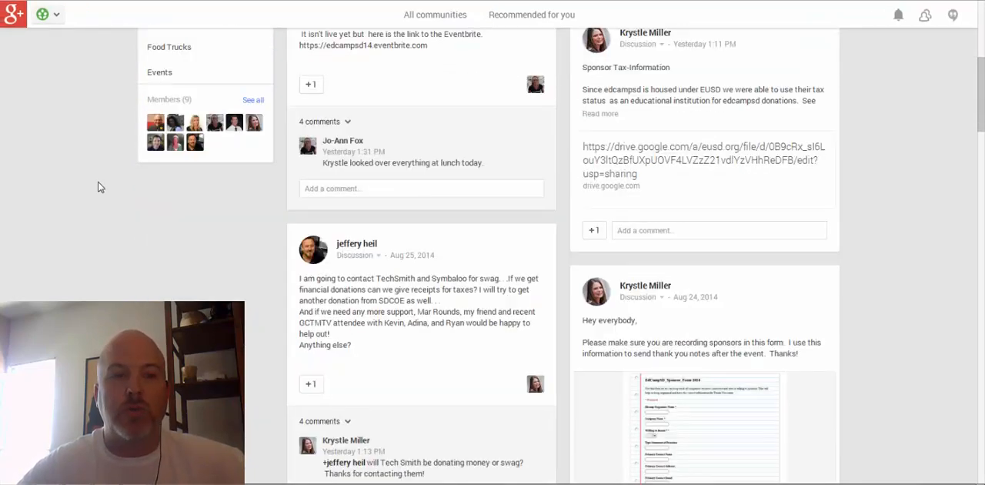
scroll("down", 3)
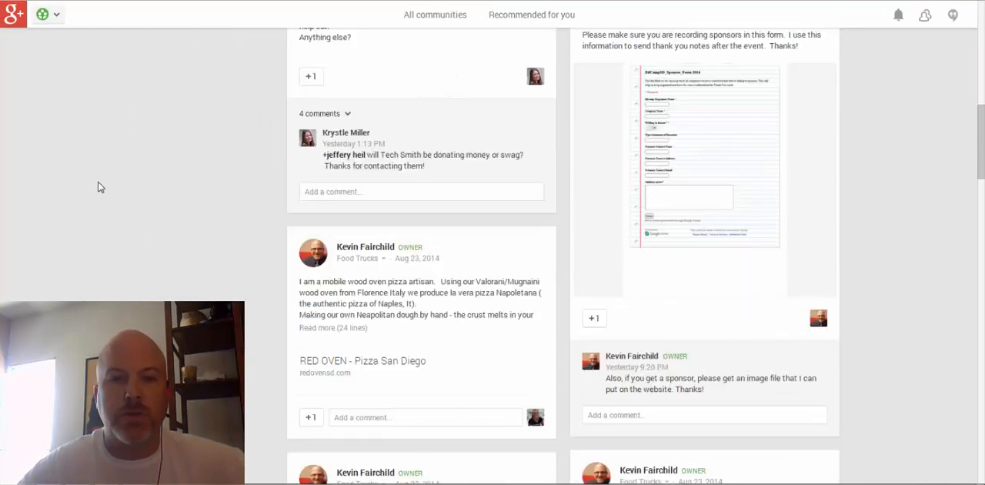
scroll("down", 3)
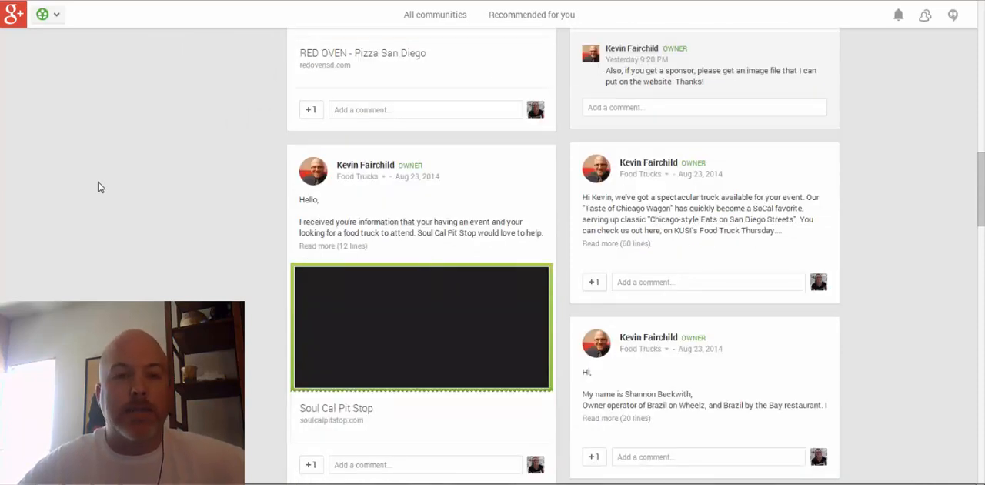
scroll("down", 3)
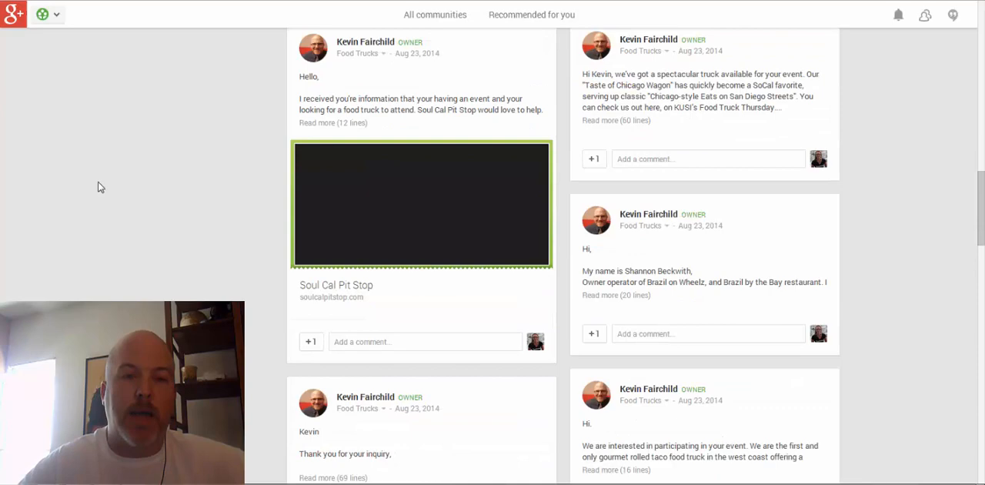
scroll("down", 3)
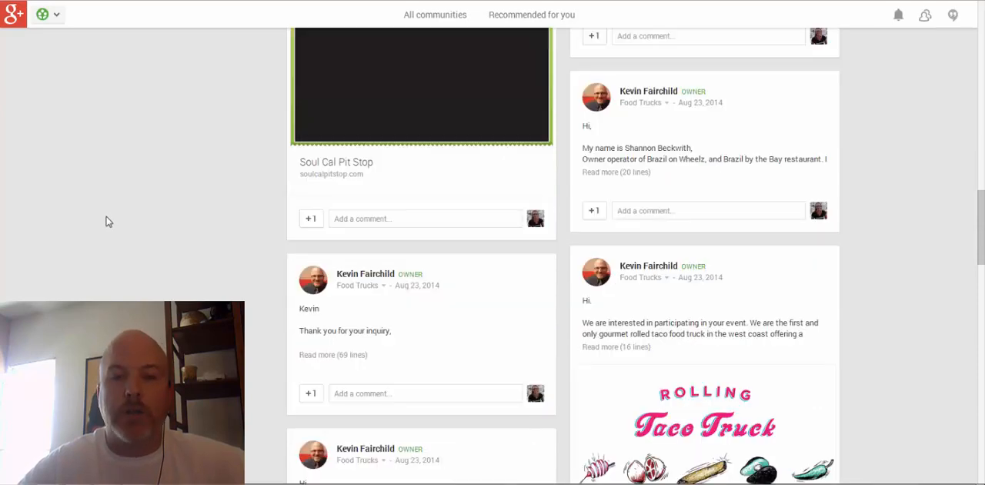